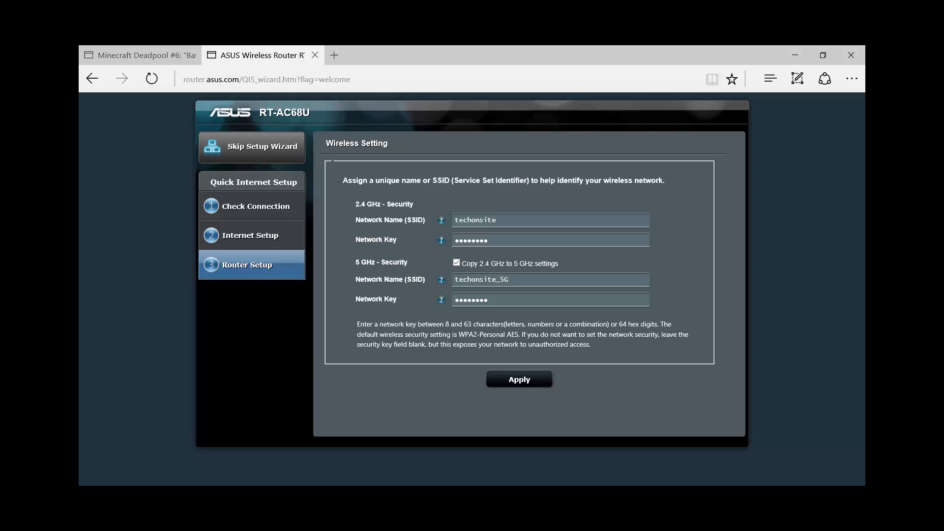
mouse_move(624, 255)
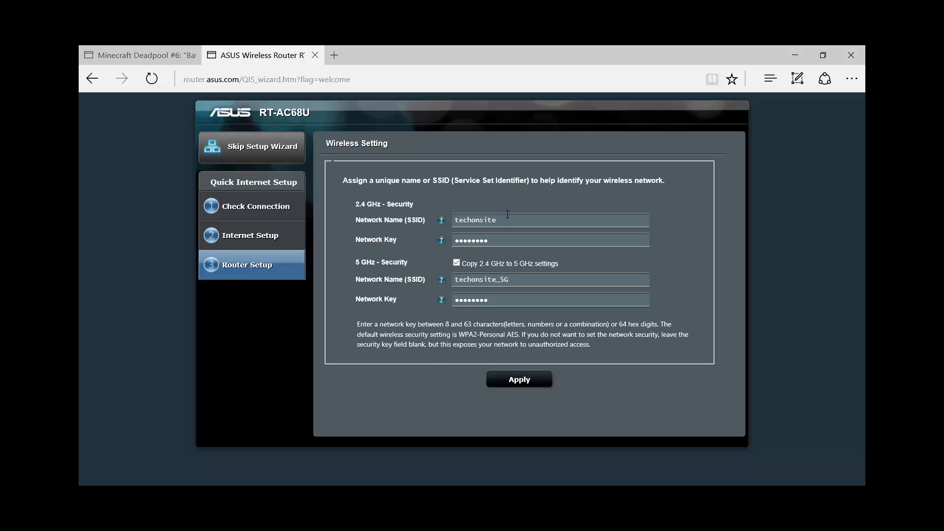
mouse_move(464, 219)
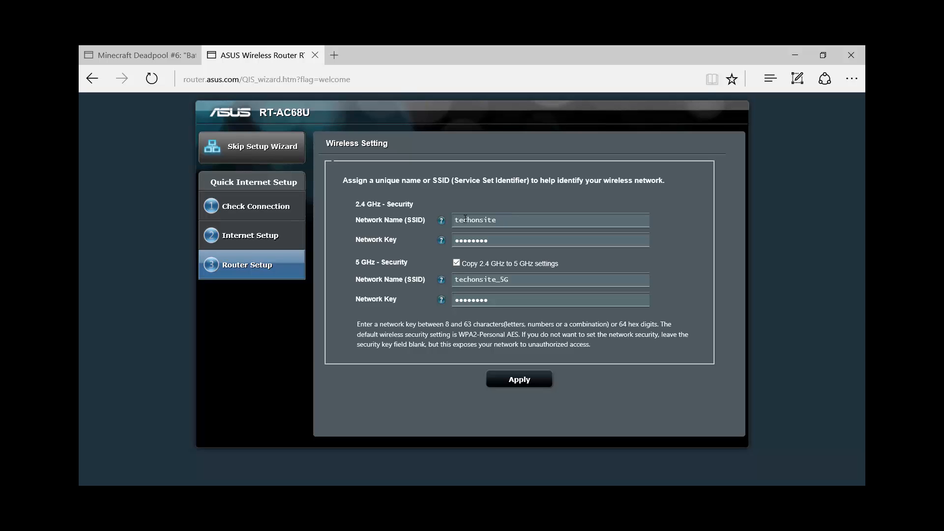
mouse_move(395, 212)
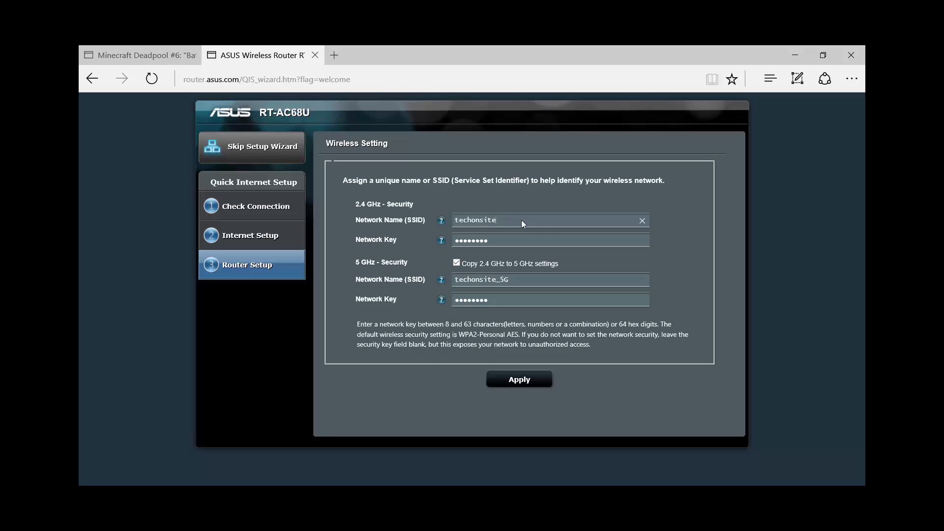
Step: Review the 2.4 GHz name field and apply the wizard's wireless names and keys
double_click(475, 220)
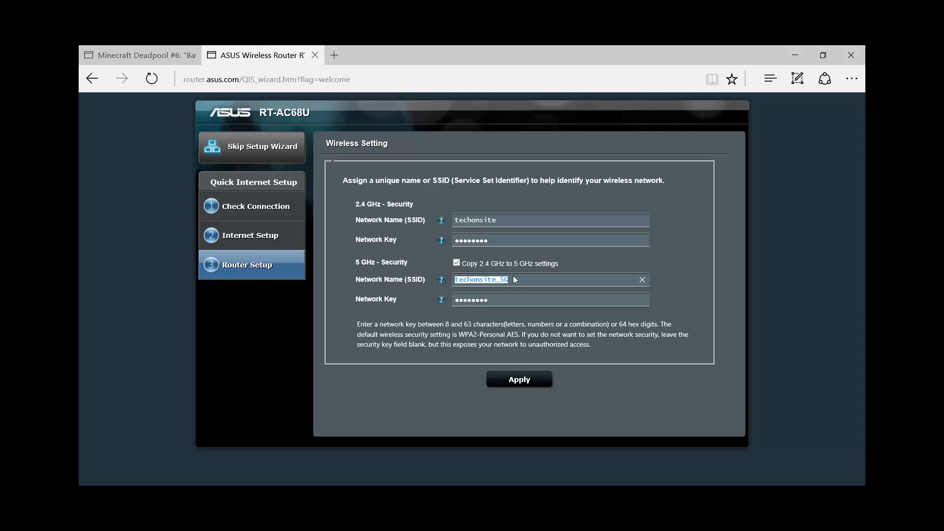
mouse_move(509, 297)
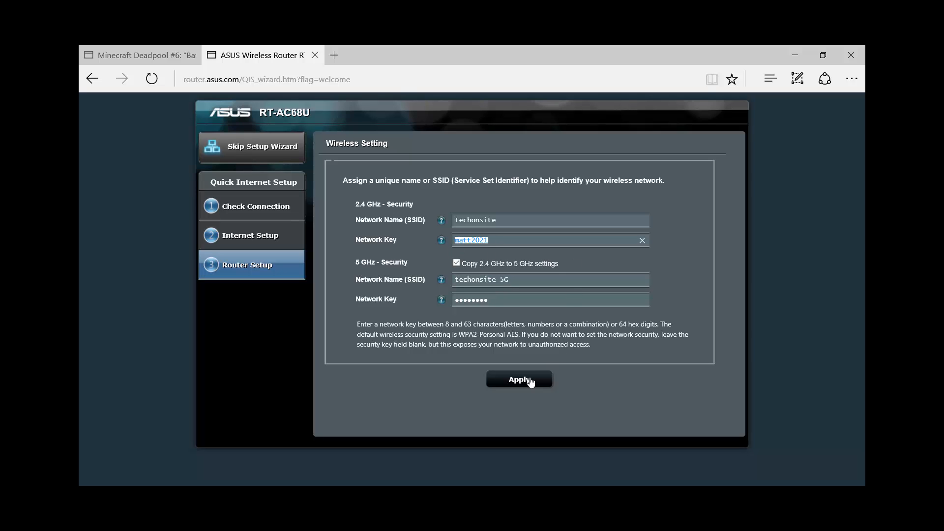
left_click(518, 379)
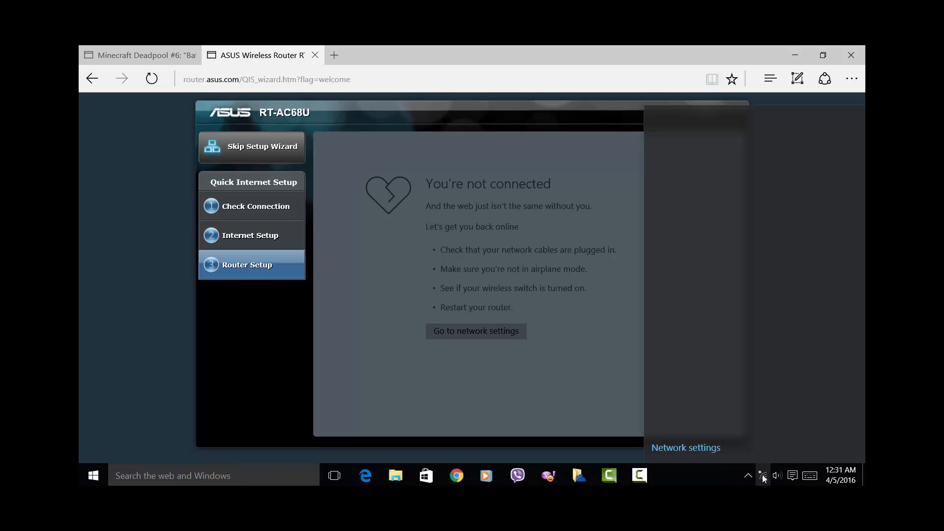
Step: Rejoin the open ASUS wireless network from the Windows network flyout
left_click(762, 475)
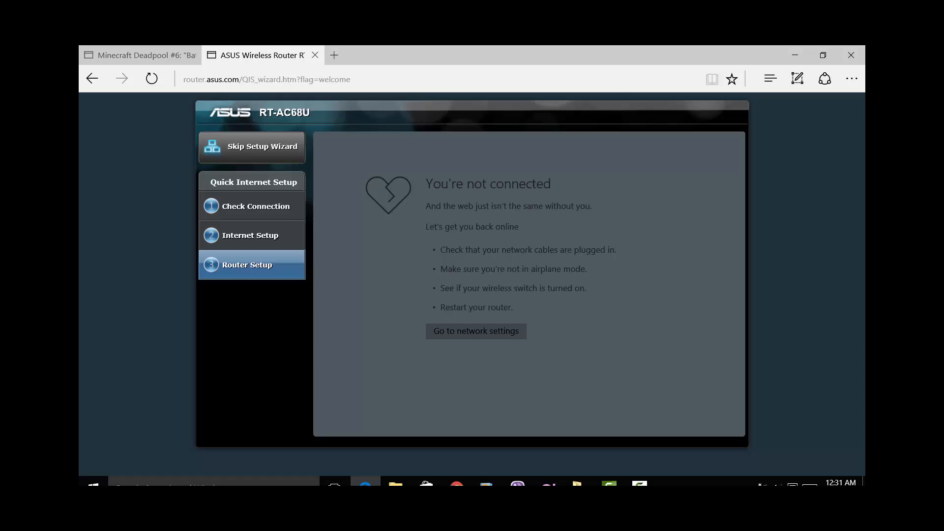
left_click(762, 475)
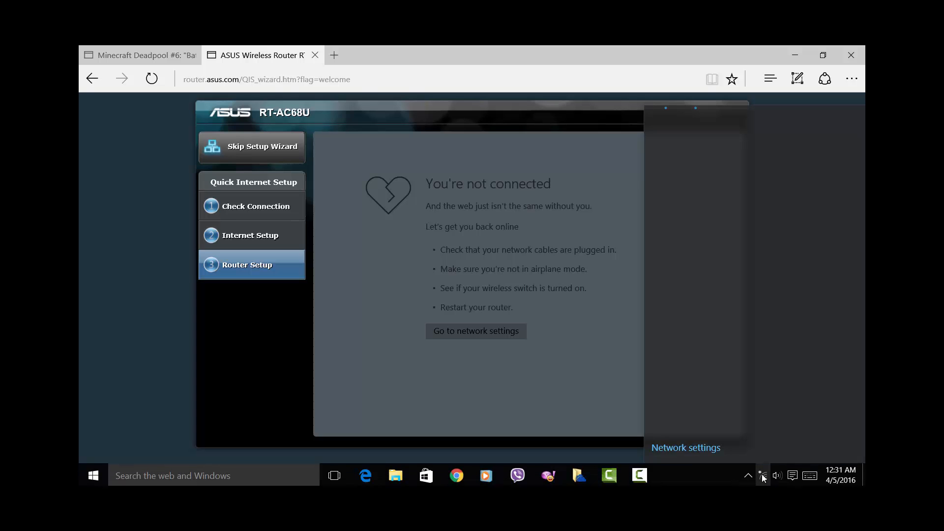
left_click(762, 476)
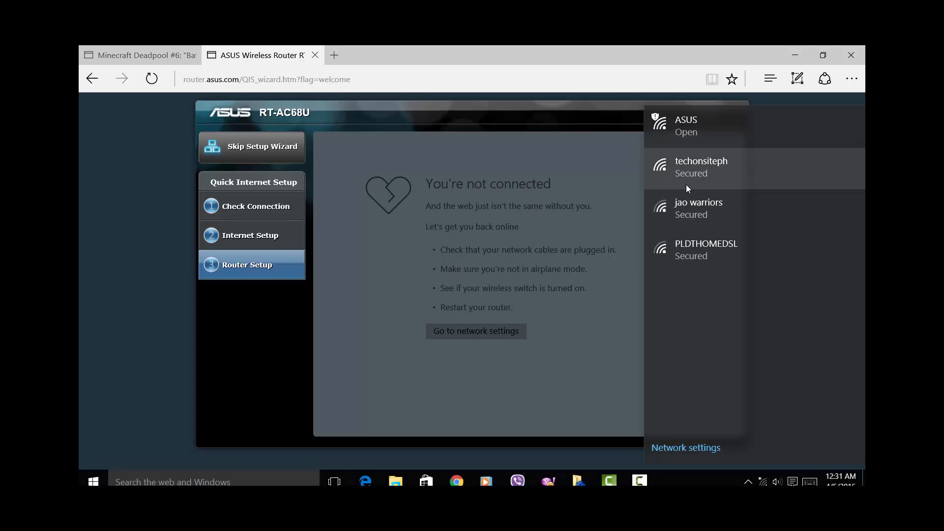
mouse_move(689, 125)
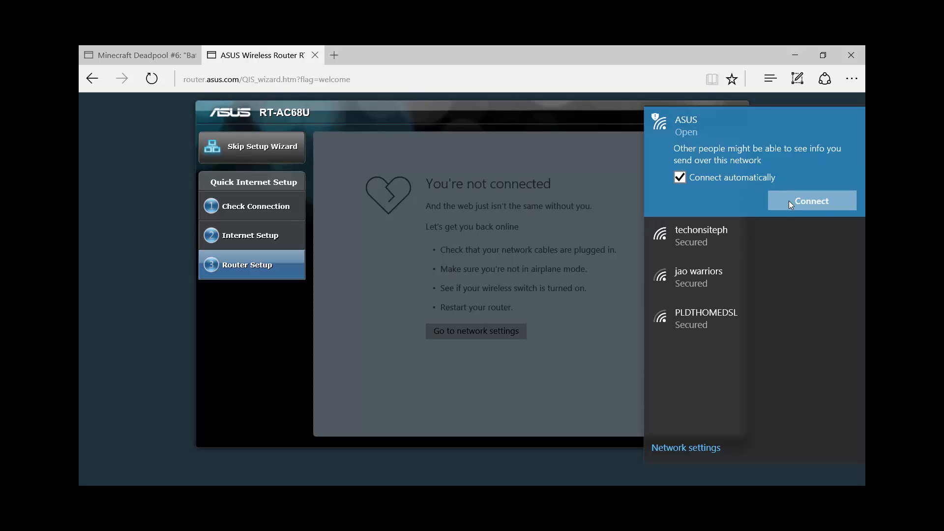
left_click(811, 200)
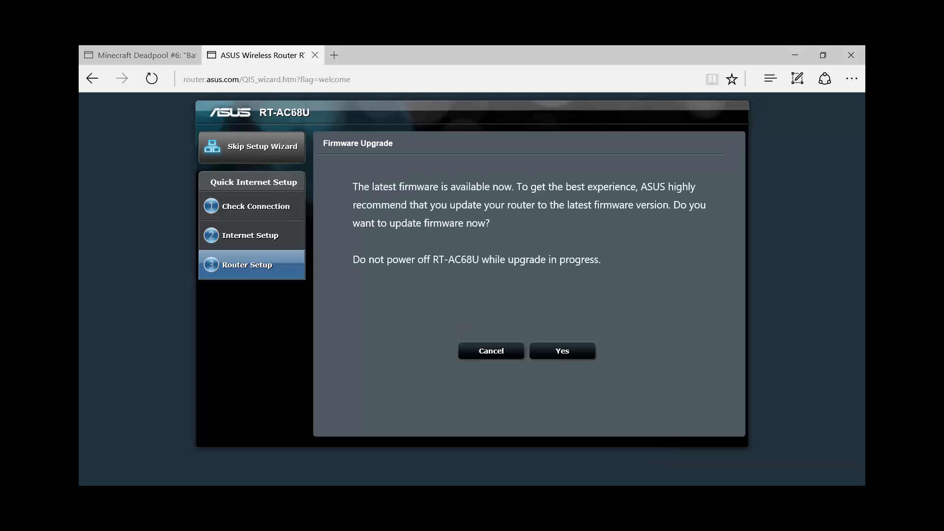
mouse_move(494, 241)
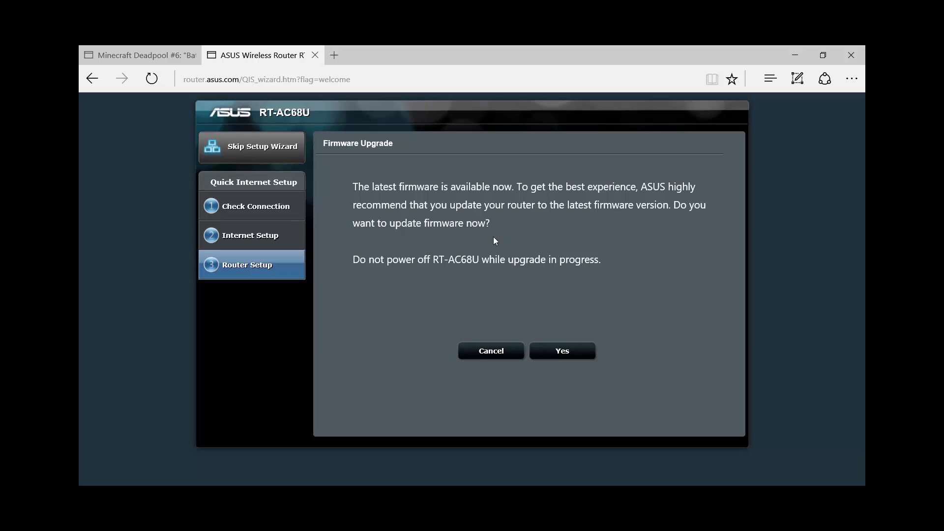
mouse_move(455, 217)
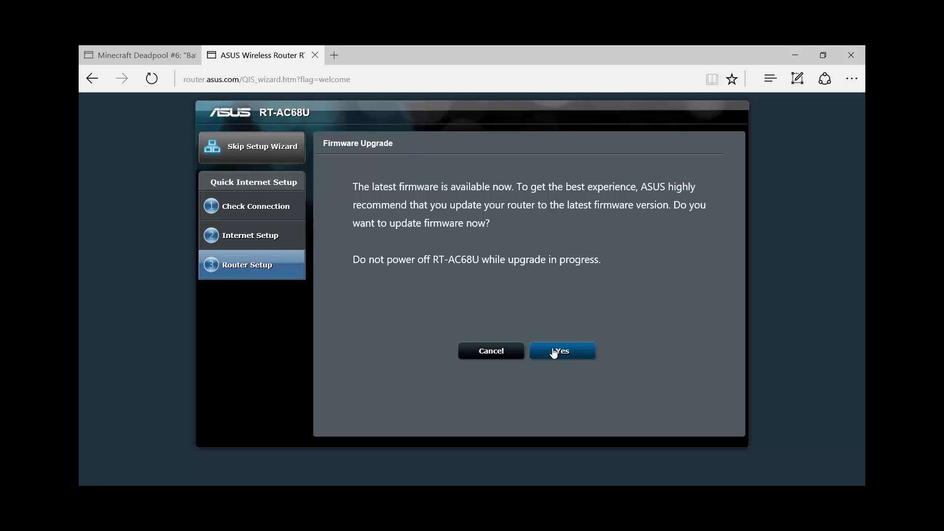
Step: Accept the prompt to upgrade to the latest recommended firmware
left_click(561, 351)
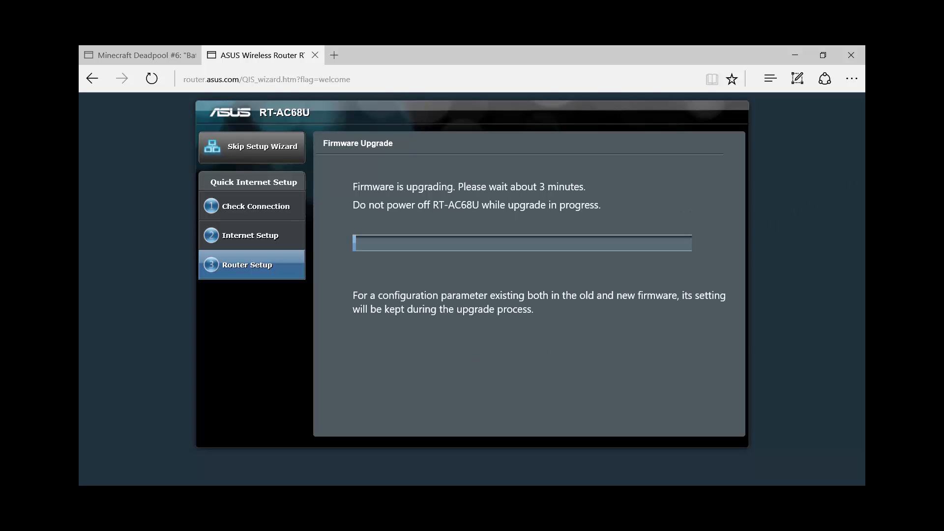
mouse_move(655, 252)
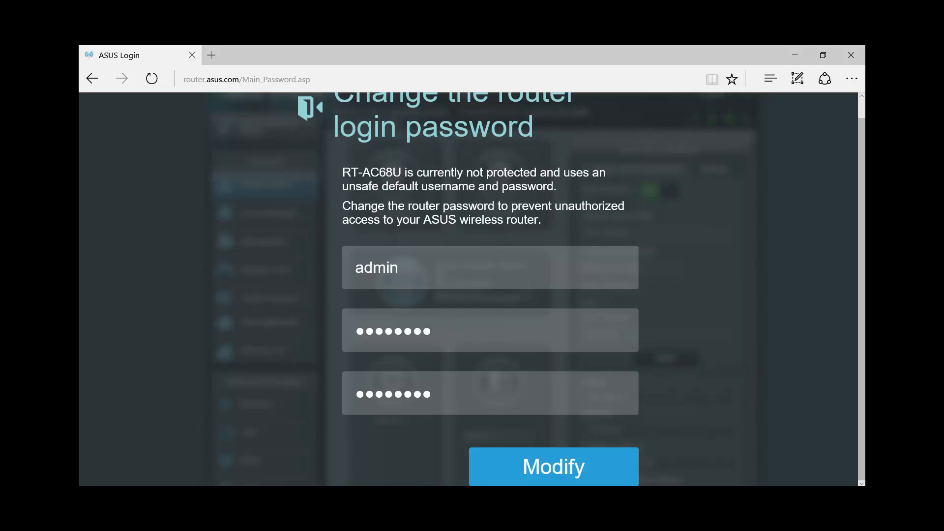
mouse_move(544, 461)
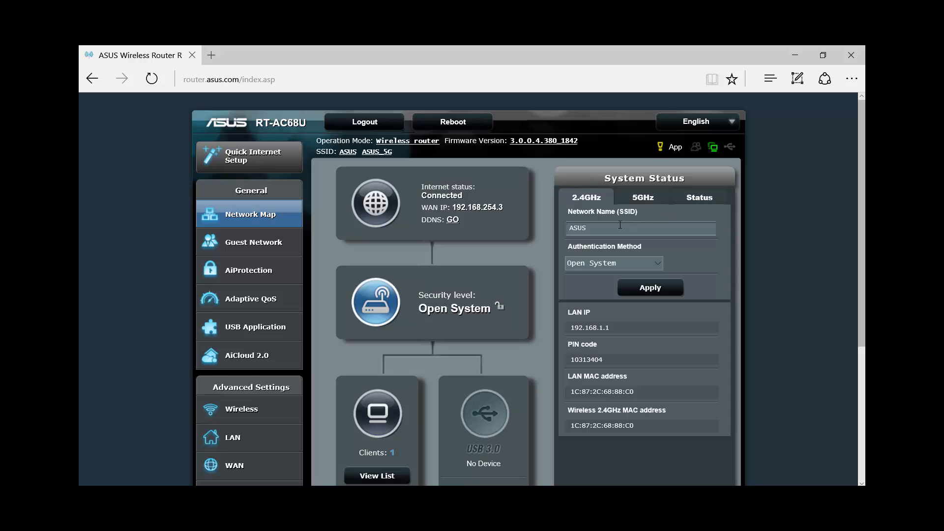
mouse_move(596, 205)
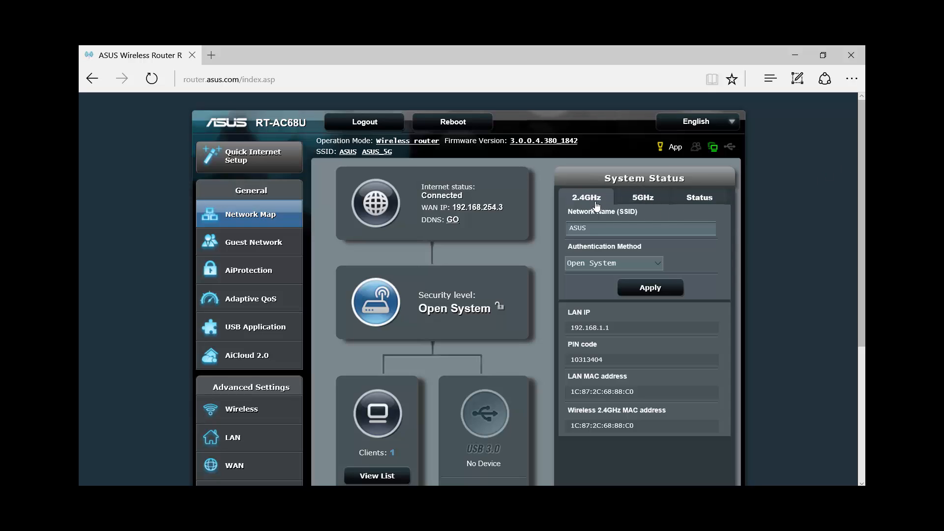
mouse_move(599, 231)
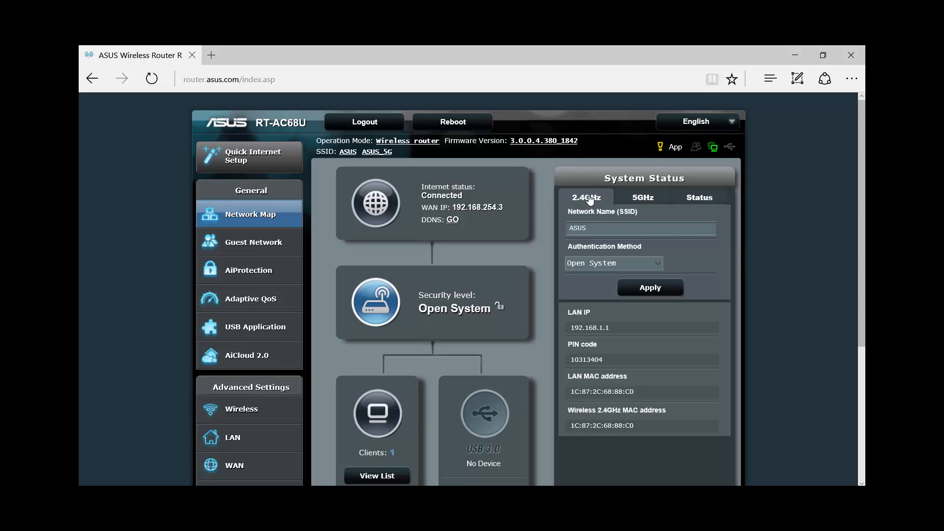
Step: Set the 2.4 GHz SSID to techonsite
left_click(640, 228)
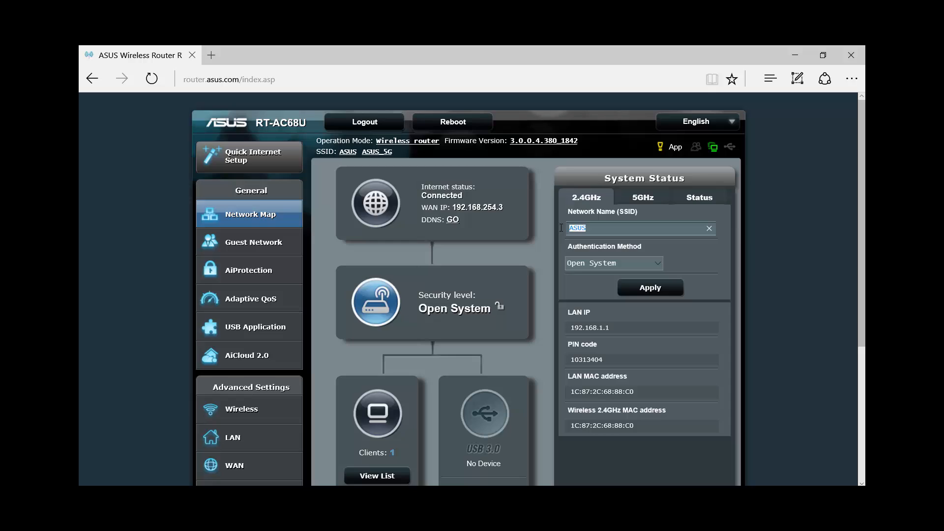
type("t")
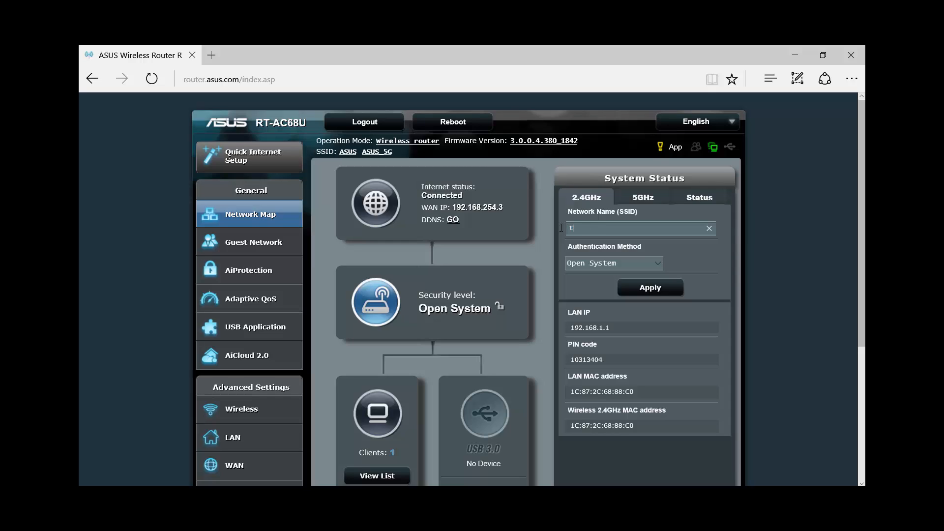
type("echonsi")
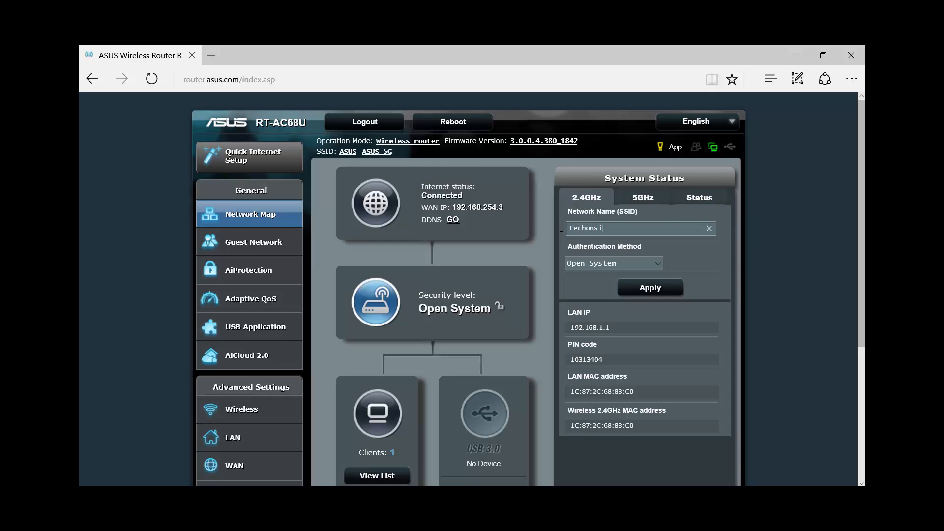
type("te")
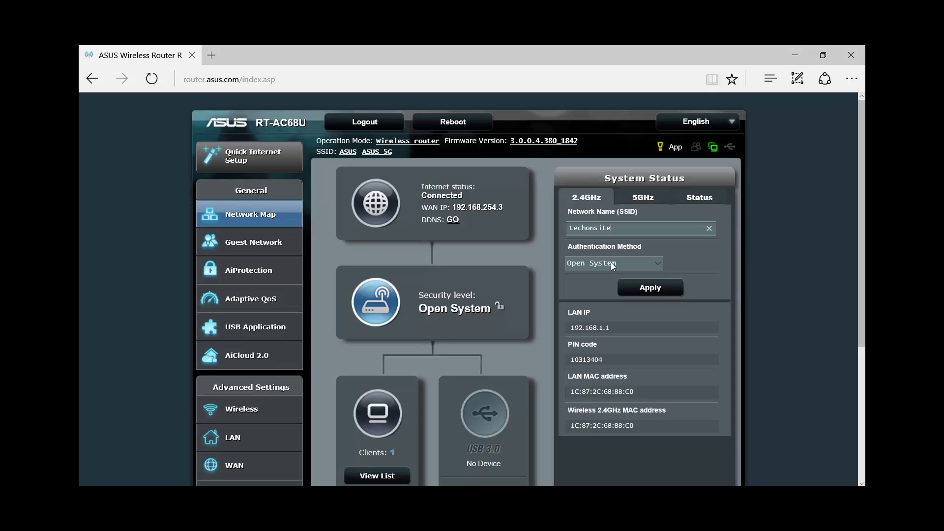
left_click(612, 263)
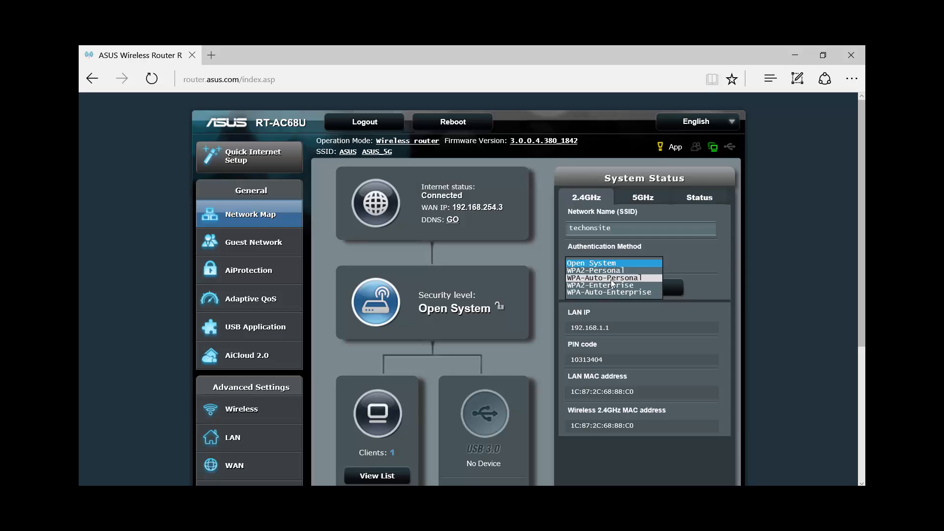
left_click(595, 270)
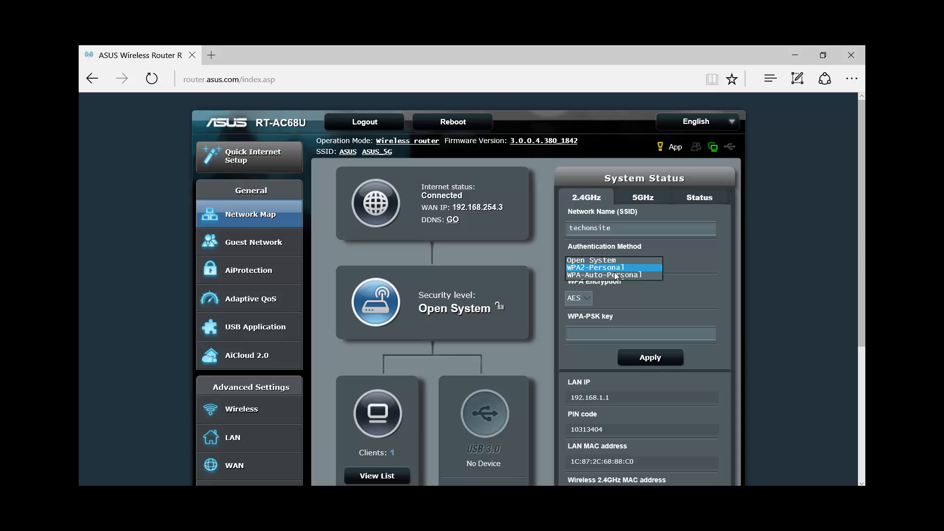
left_click(595, 268)
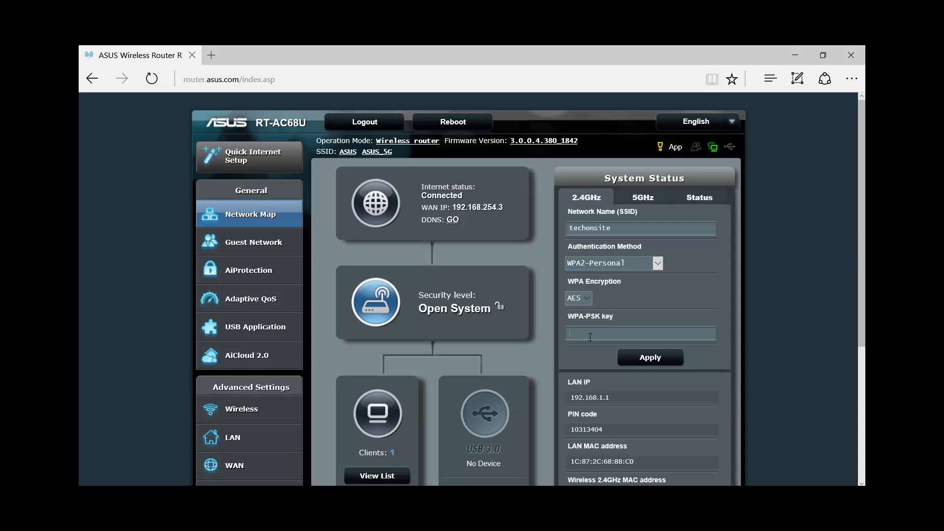
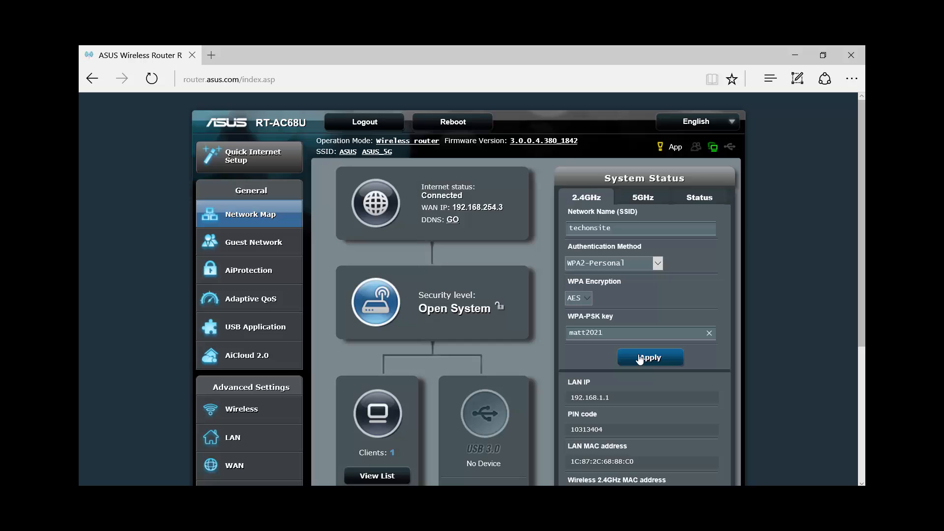
left_click(650, 357)
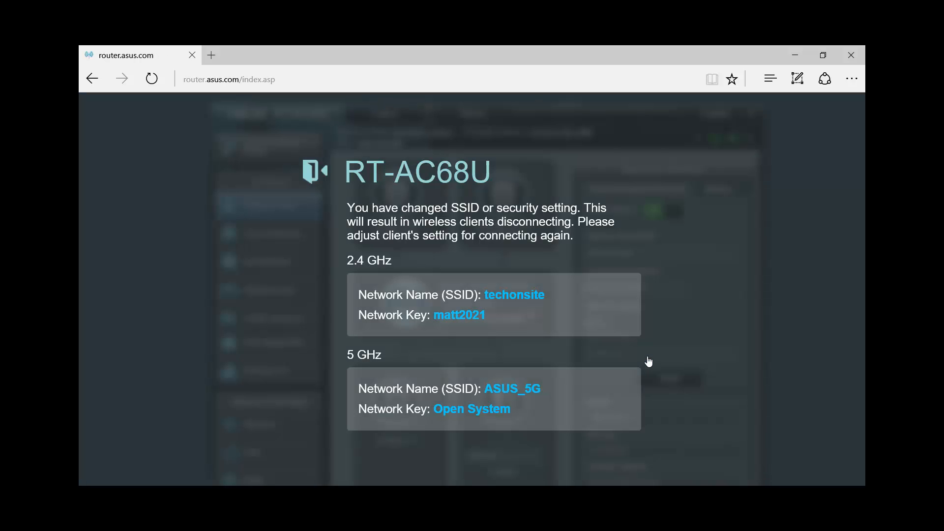
mouse_move(847, 422)
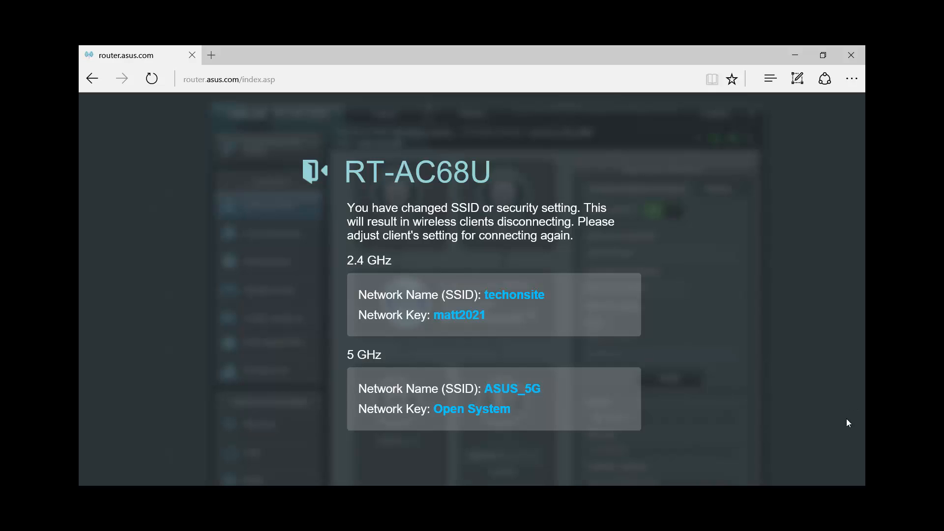
mouse_move(506, 324)
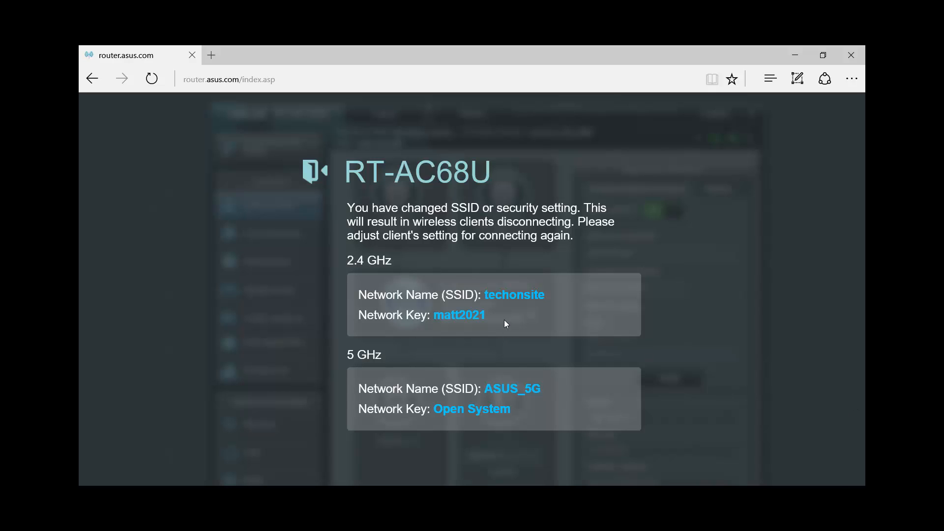
mouse_move(660, 241)
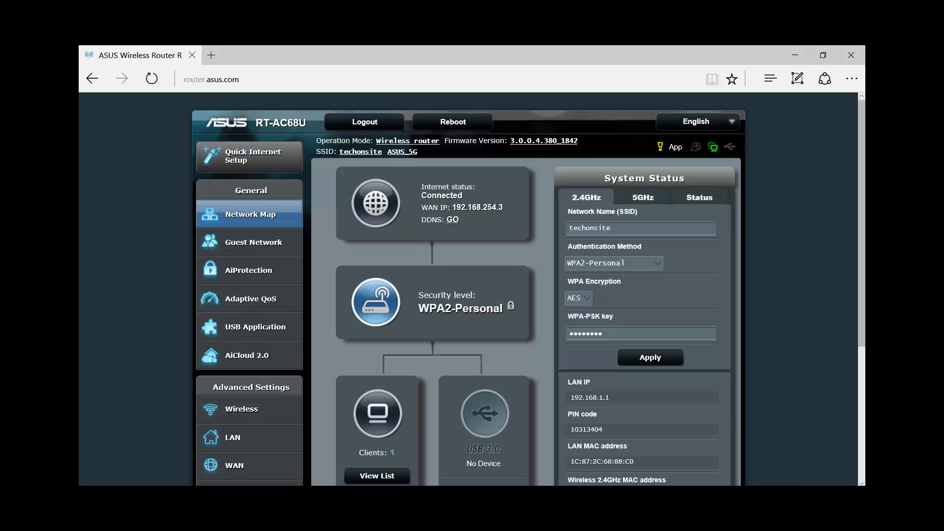
mouse_move(642, 198)
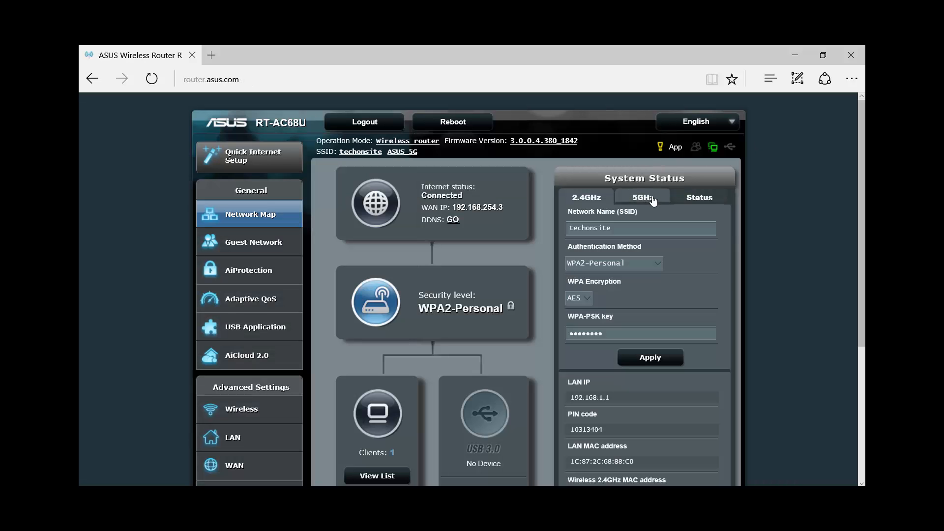
Step: Set the 5 GHz SSID to techonsiteph_5g
left_click(641, 197)
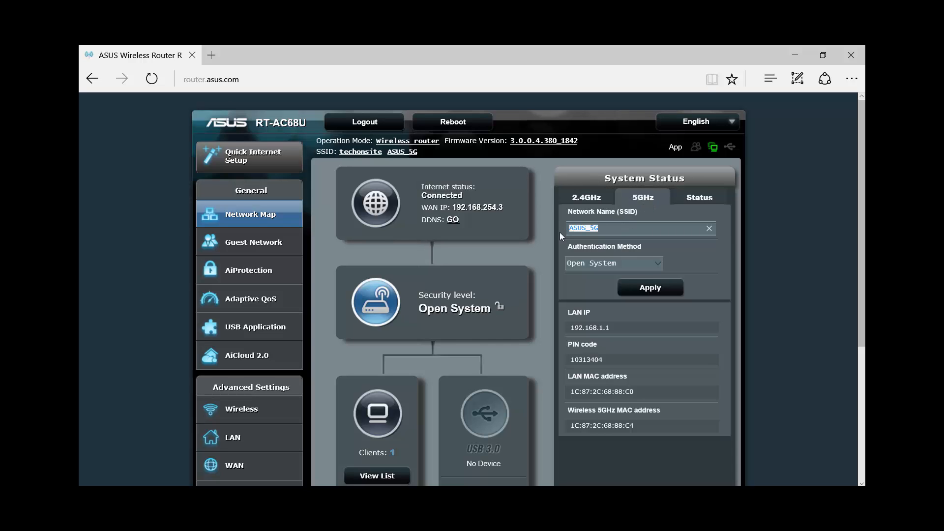
type("tec")
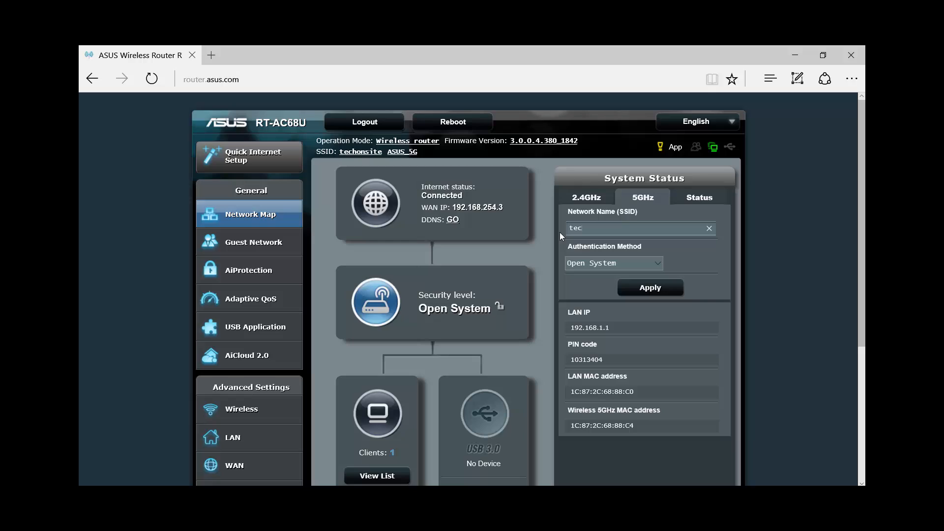
type("honsite")
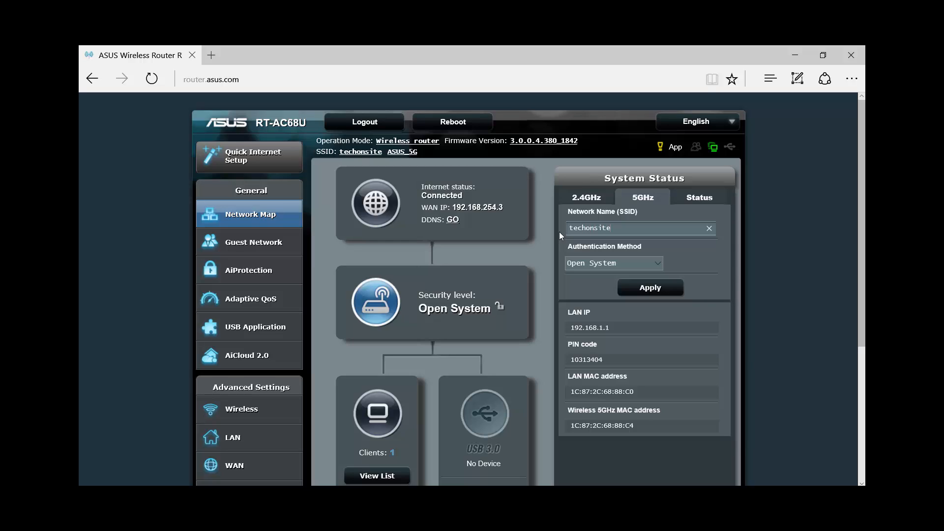
type("ph_")
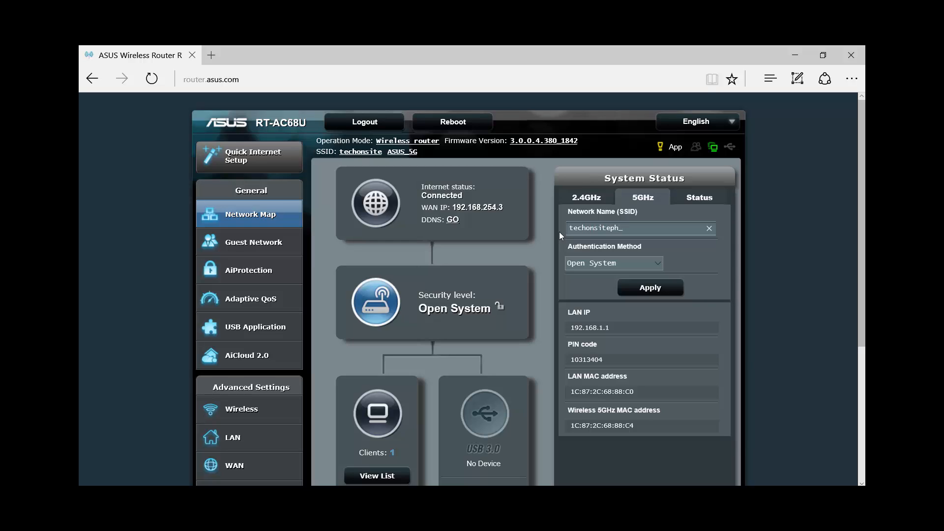
type("5g")
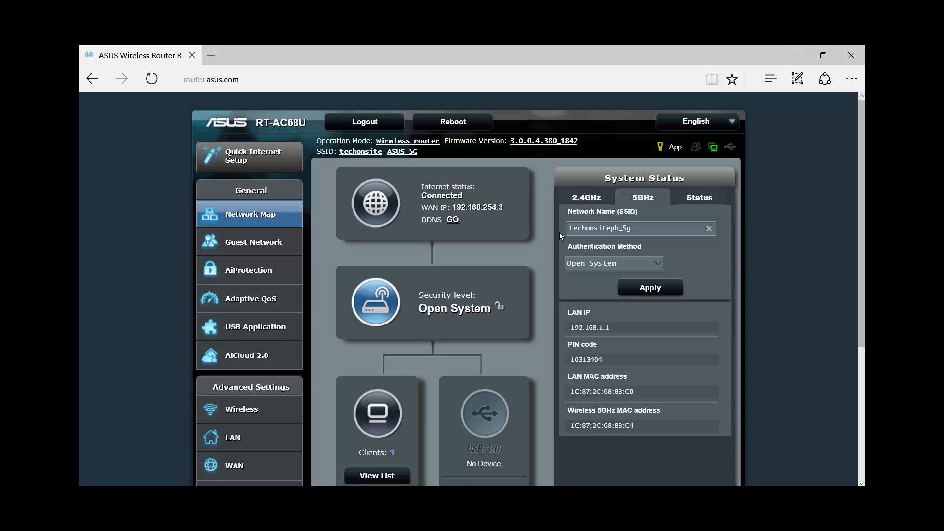
left_click(612, 263)
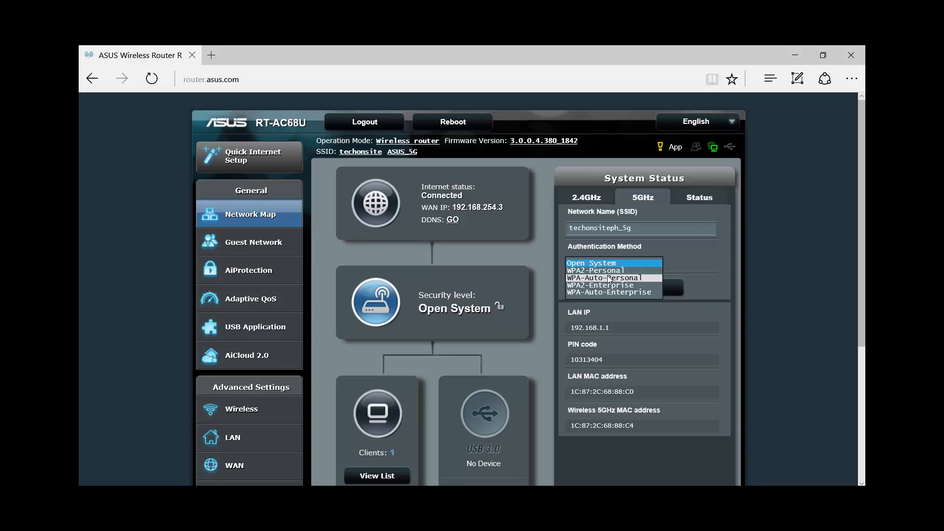
left_click(595, 270)
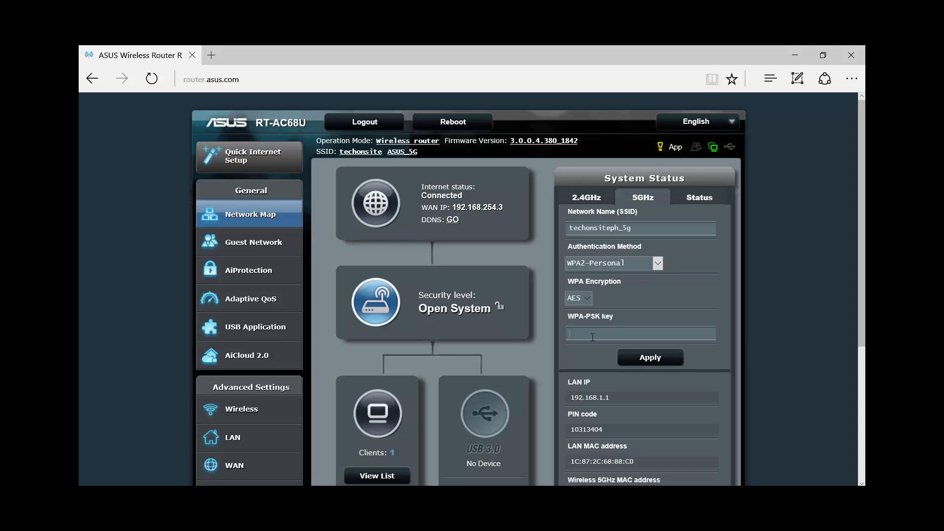
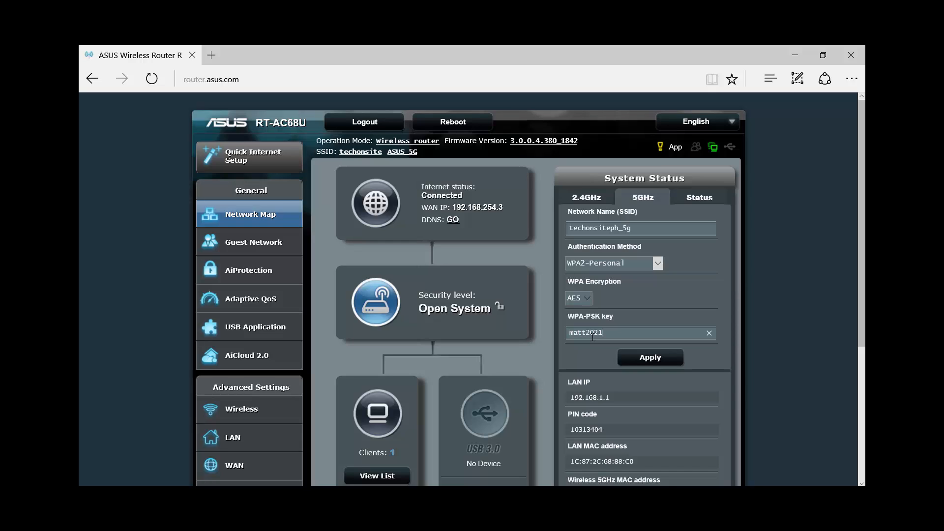
left_click(650, 357)
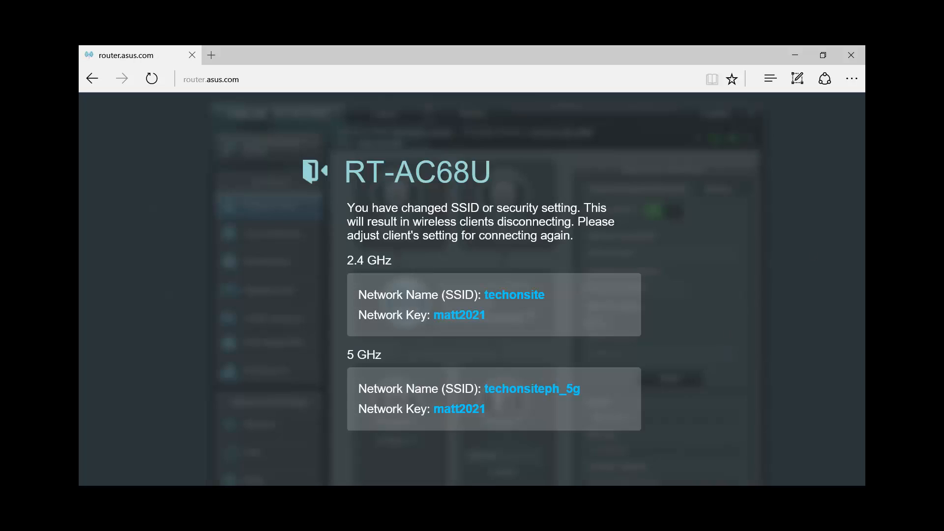